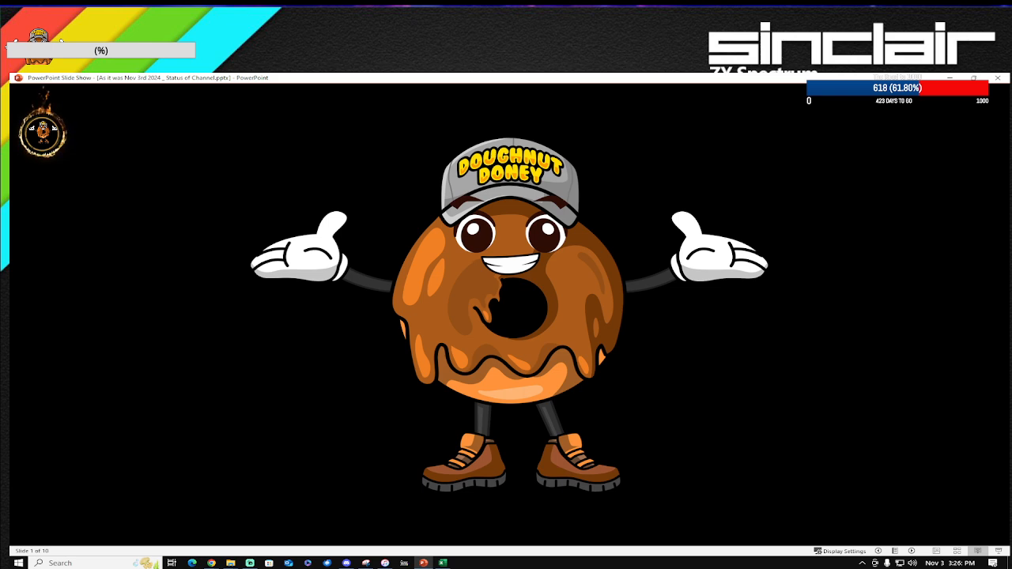
Advance the slideshow to the 618 subscribers as of 3rd November 2024 slide.
key("right")
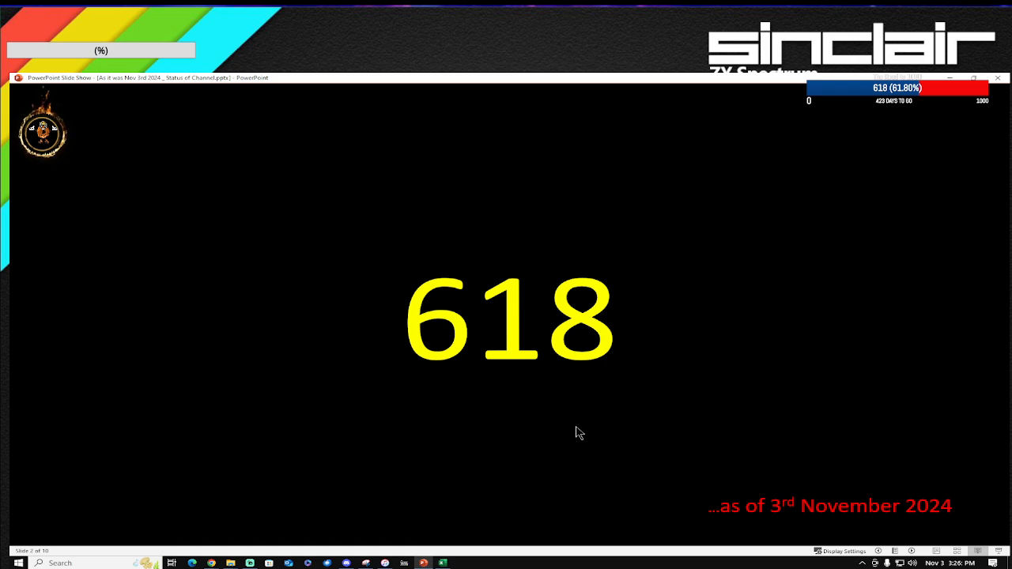
Advance the slideshow to the Super League box art and screenshots slide.
key("right")
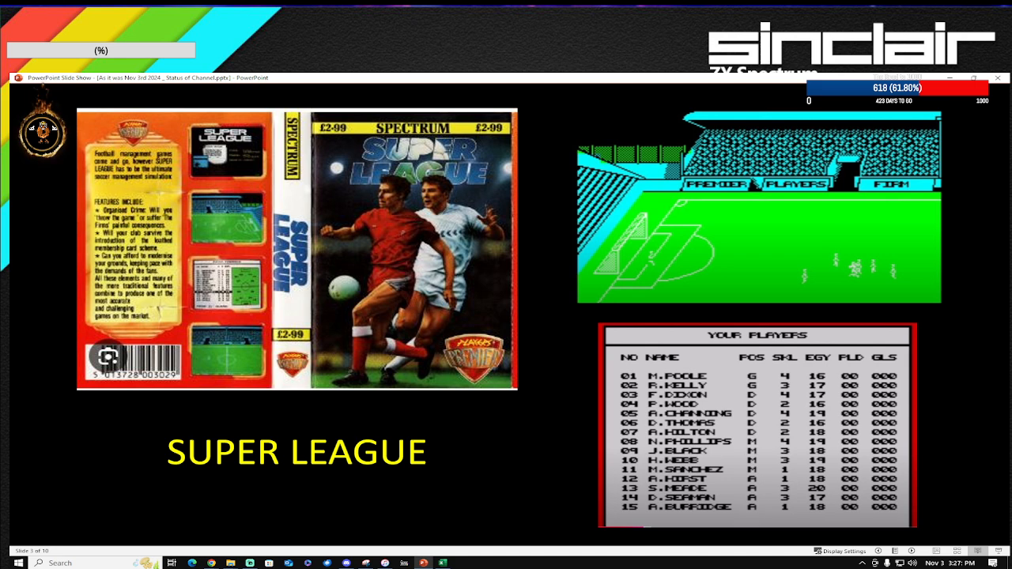
mouse_move(585, 442)
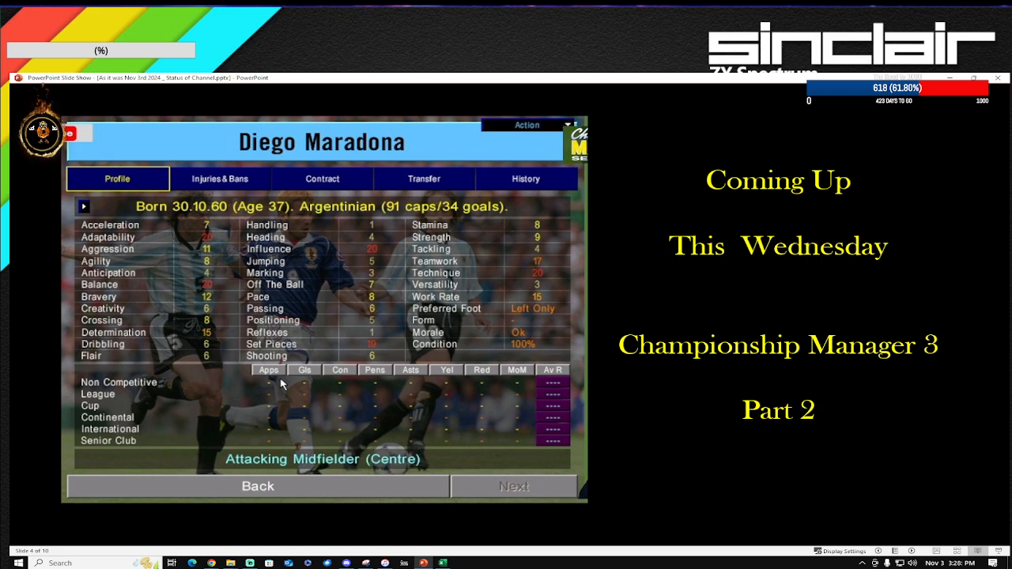
key("right")
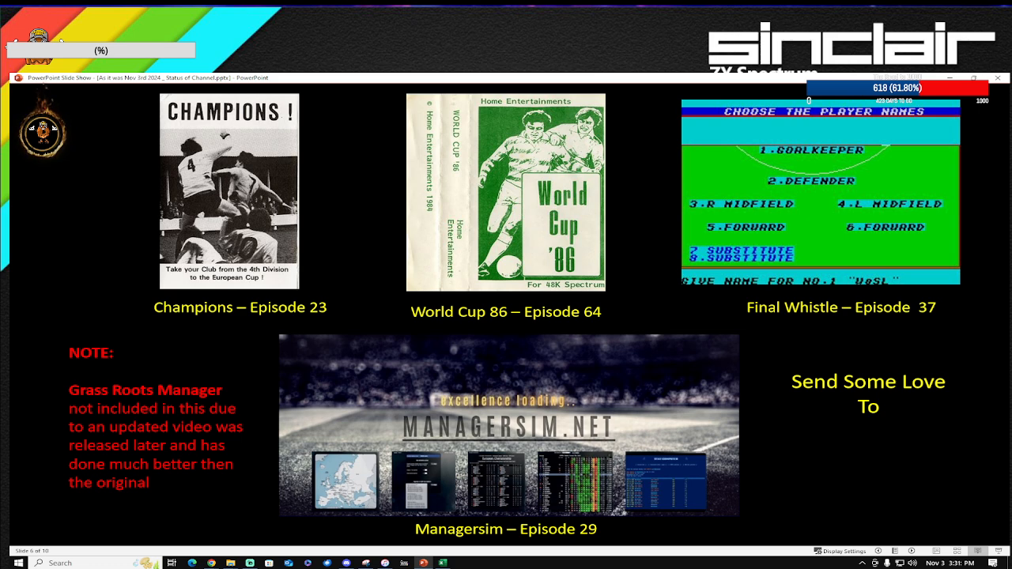
Advance the slideshow to the game view charts slide as of 3 November 2024.
key("Right")
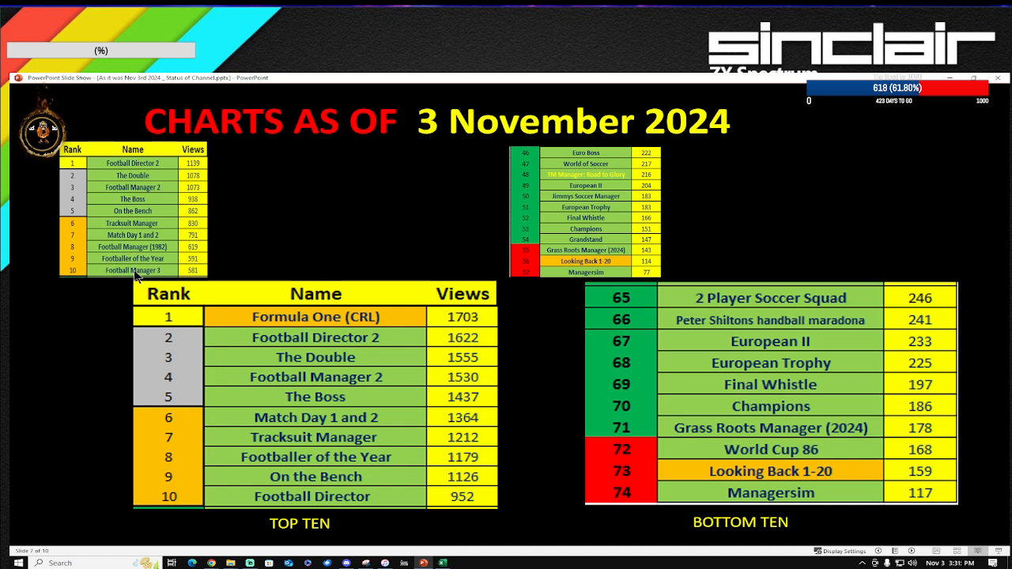
mouse_move(161, 250)
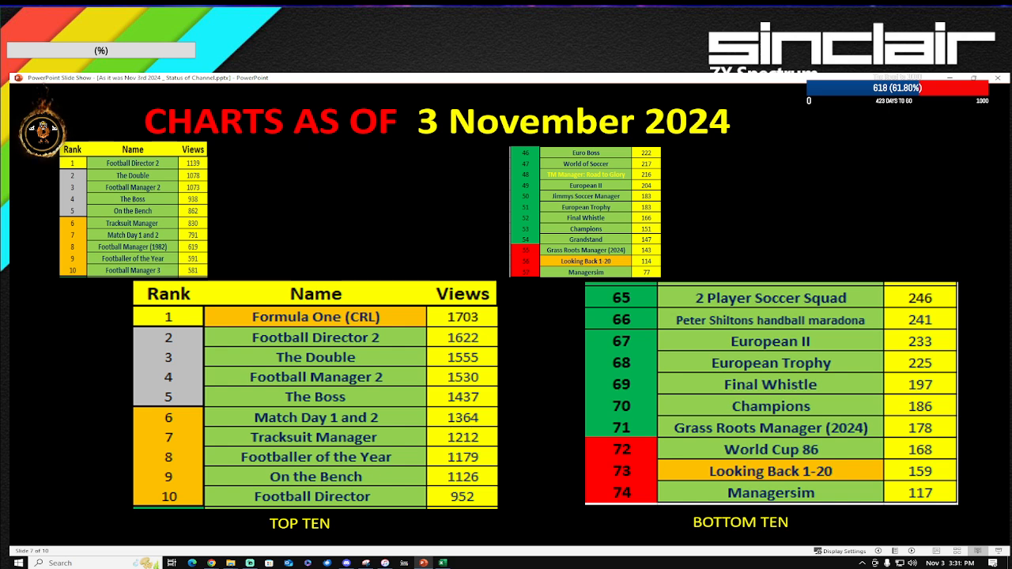
mouse_move(676, 156)
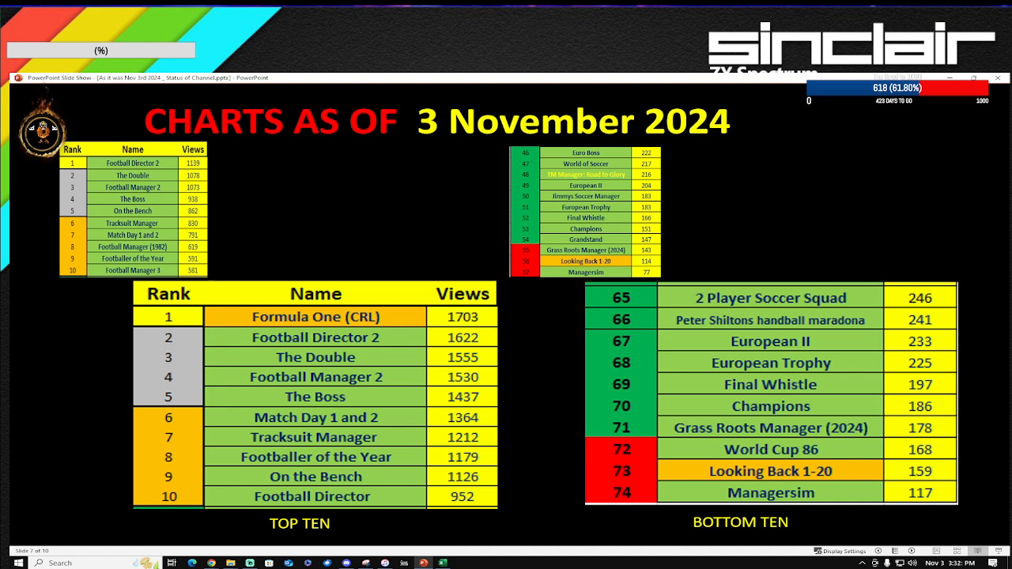
mouse_move(951, 546)
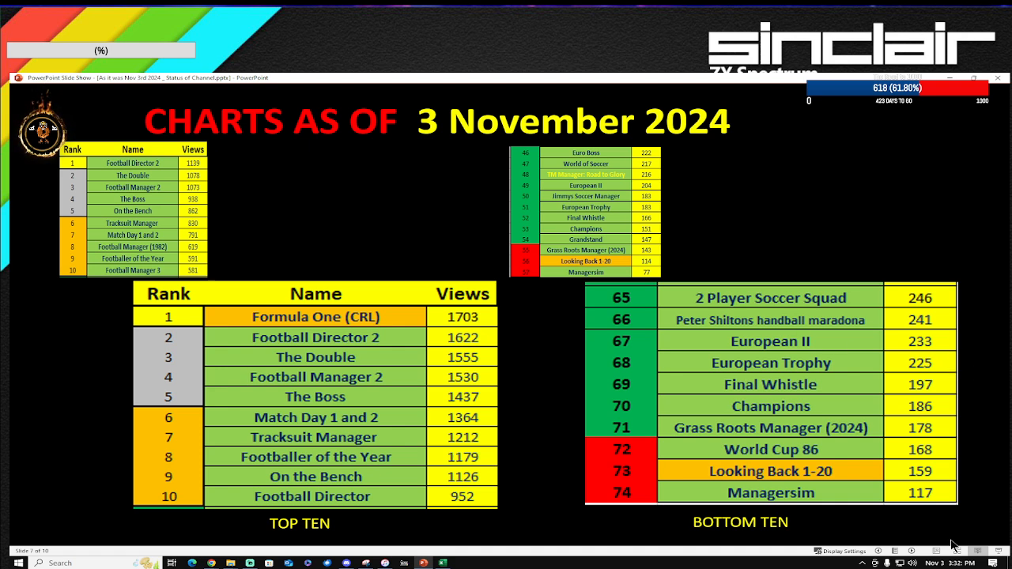
mouse_move(918, 509)
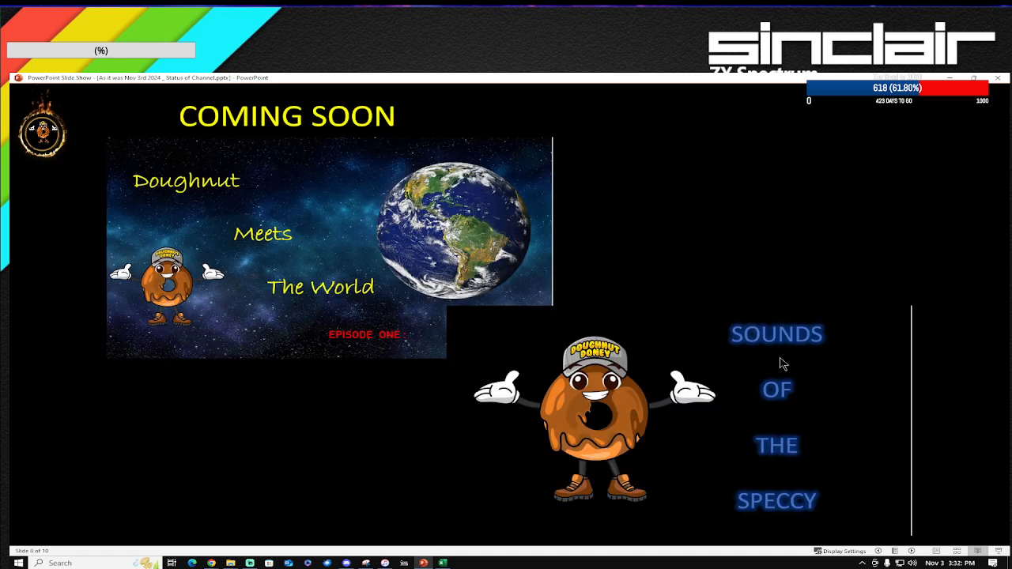
mouse_move(166, 407)
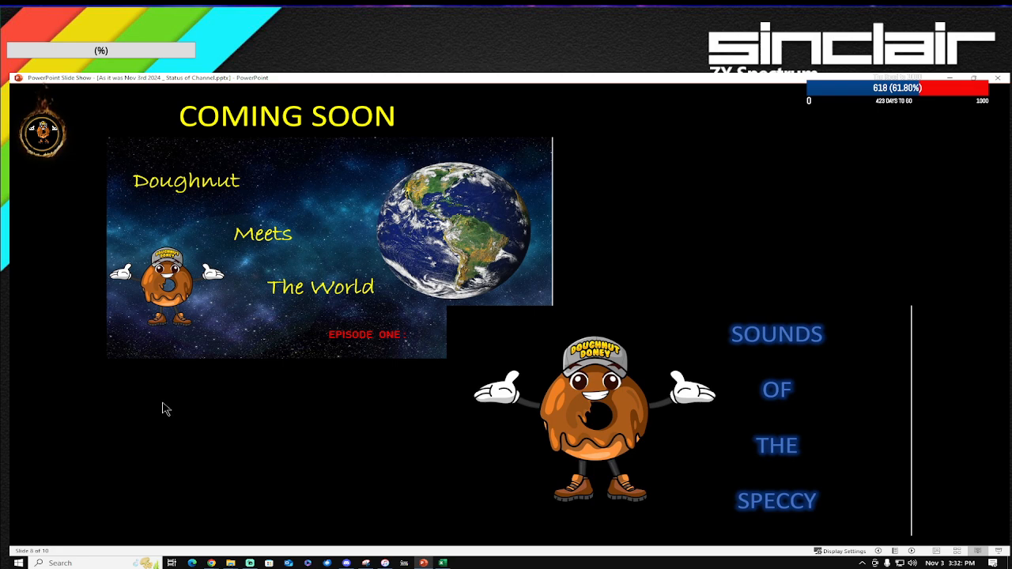
Use the slideshow context menu's Next to return to the top ten / bottom ten charts slide.
right_click(182, 385)
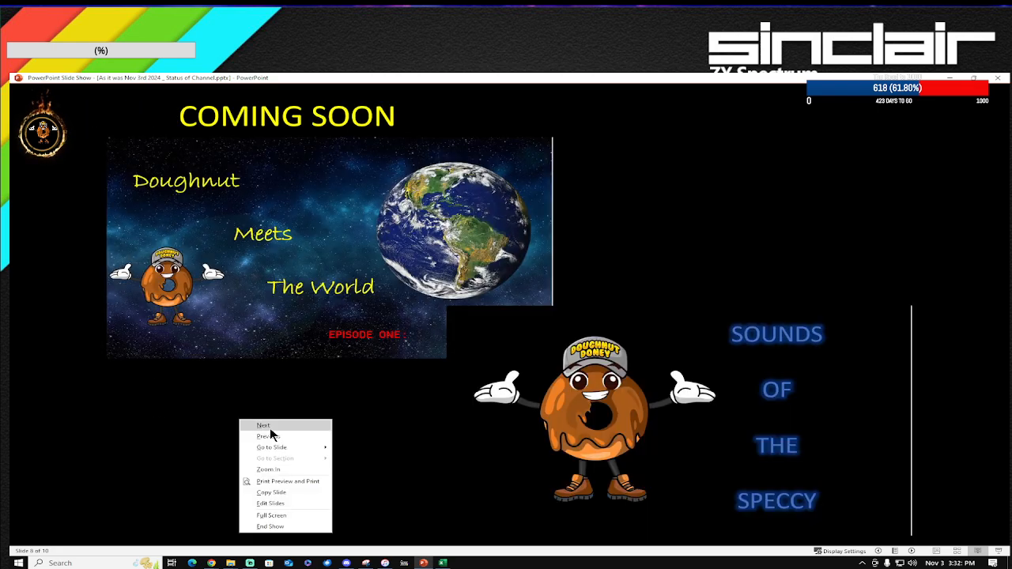
left_click(262, 425)
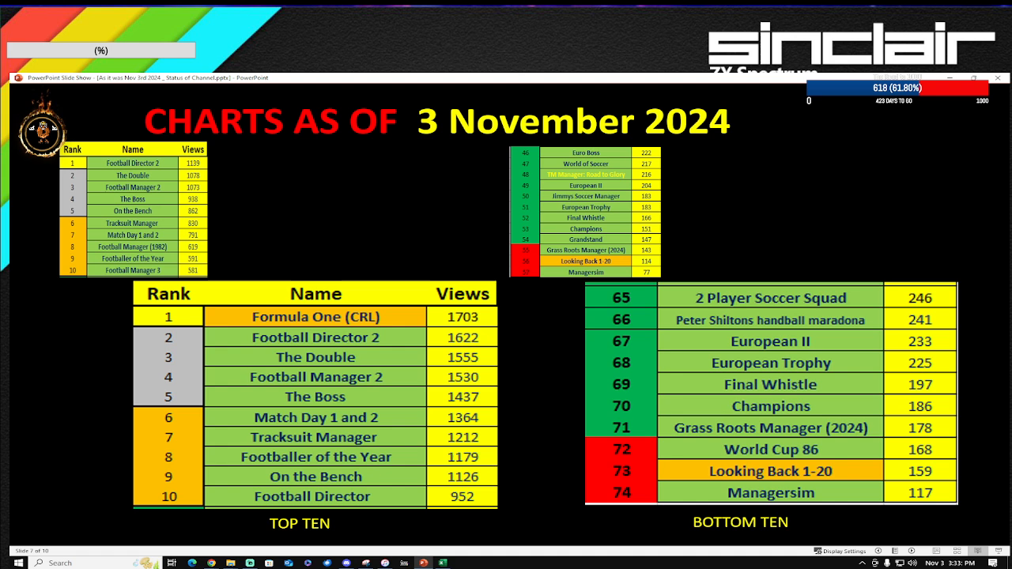
mouse_move(802, 243)
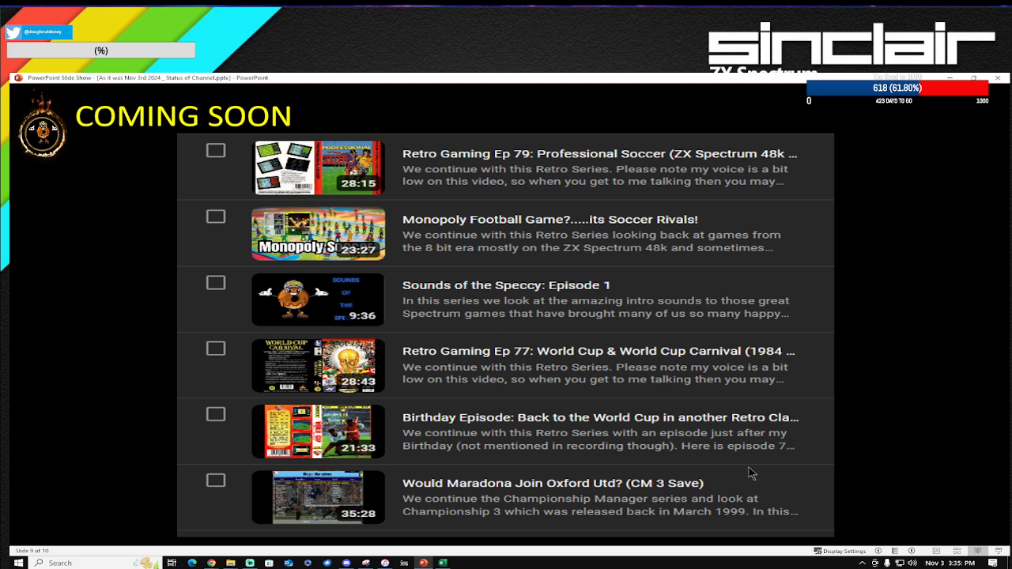
mouse_move(455, 314)
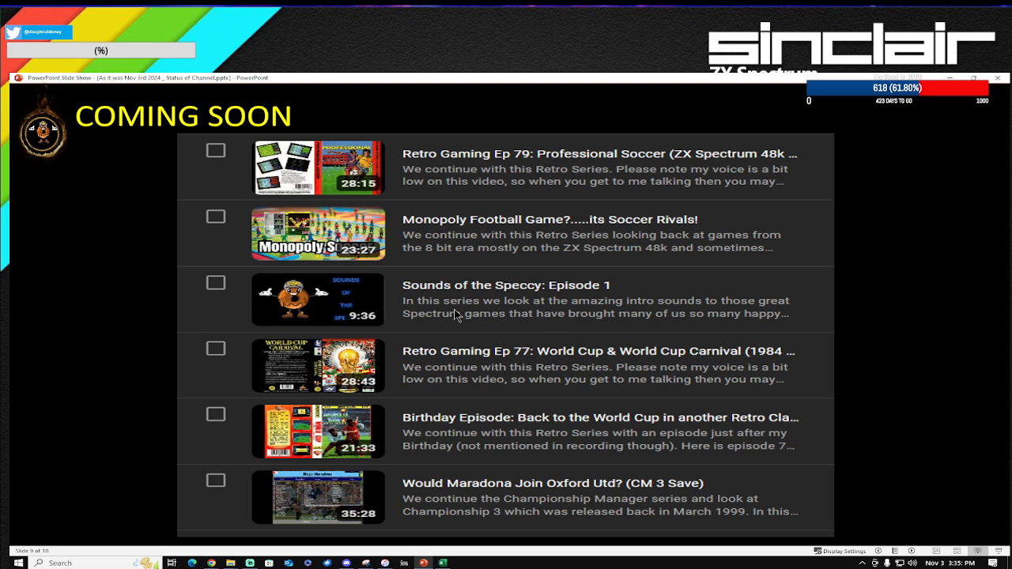
mouse_move(462, 310)
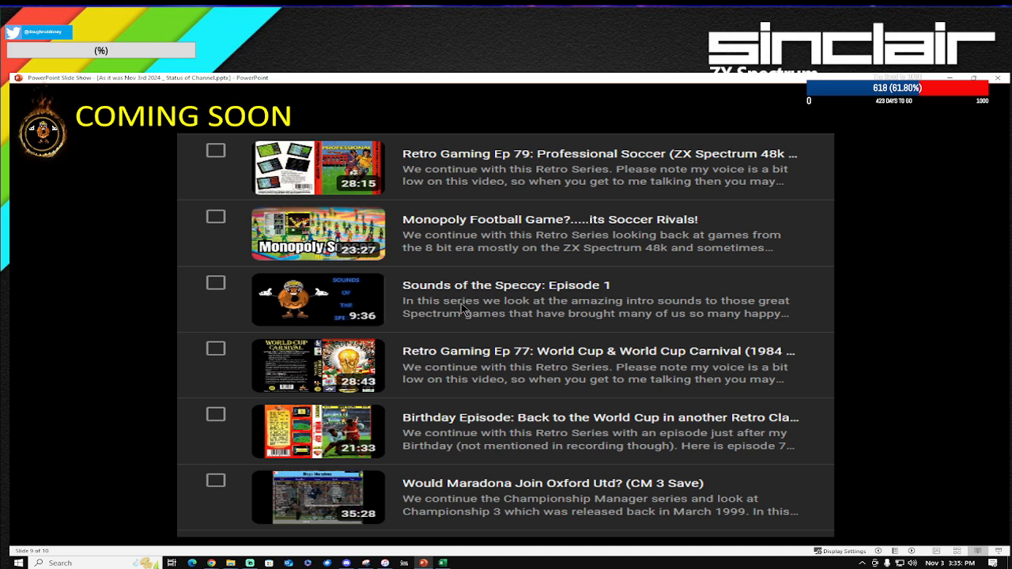
mouse_move(552, 208)
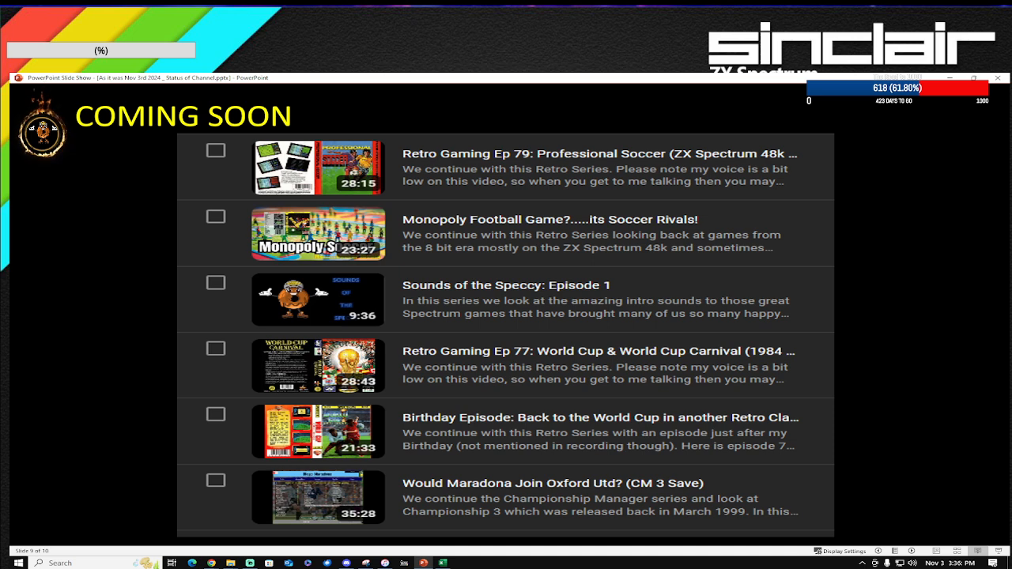
mouse_move(964, 253)
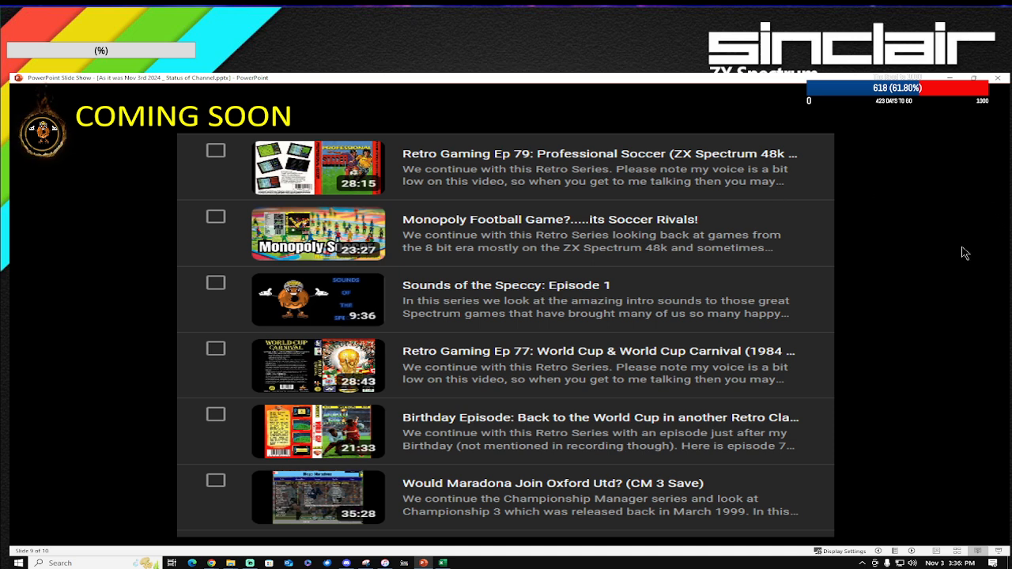